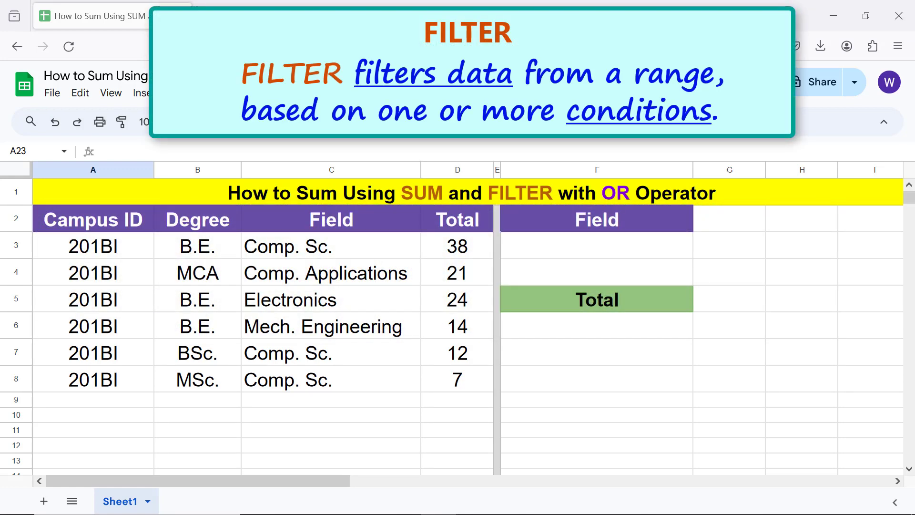
Step: Enter the field criteria Comp. Sc. in F3 and Comp. Applications in F4
left_click_drag(457, 246, 458, 380)
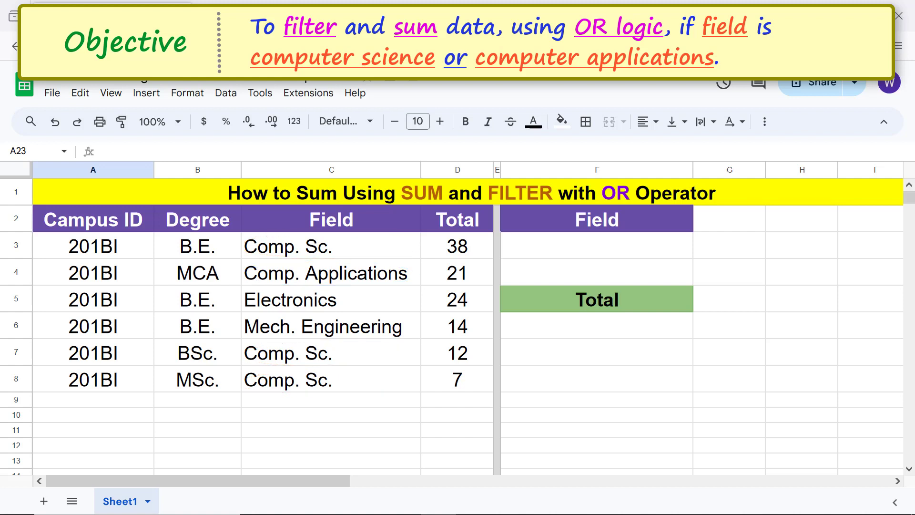
left_click(598, 246)
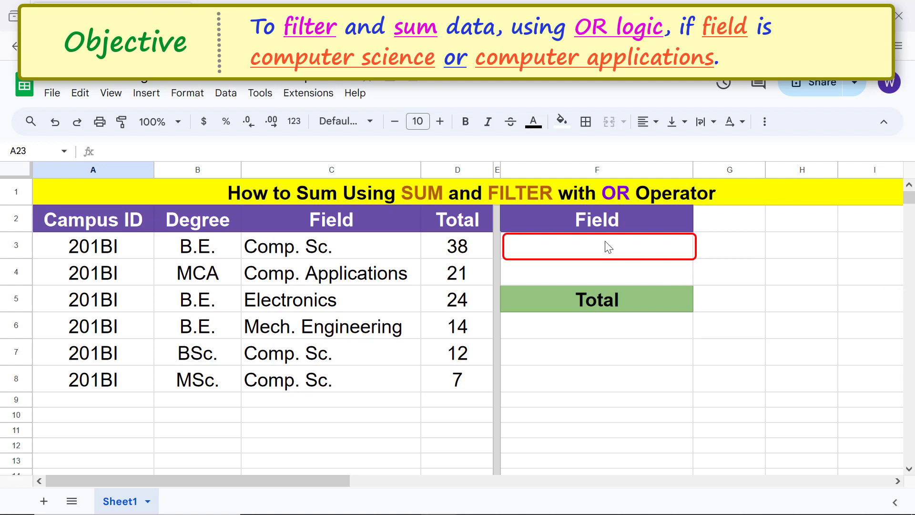
type("Comp.")
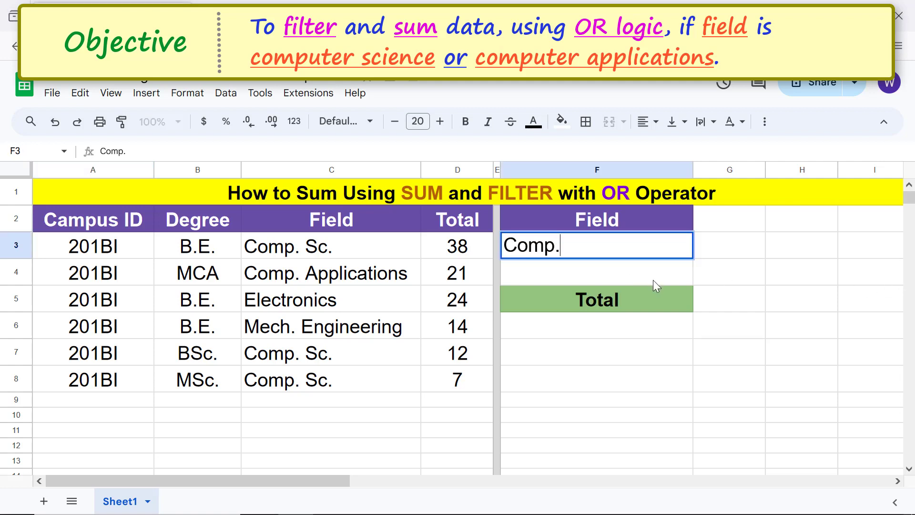
key("enter")
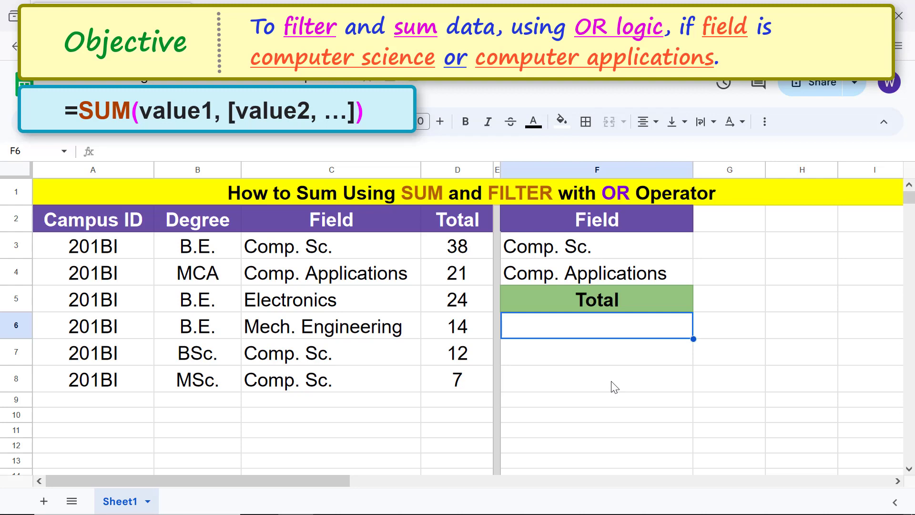
Step: Type =SUM(FILTER( into F6 using the function suggestions
type("=su")
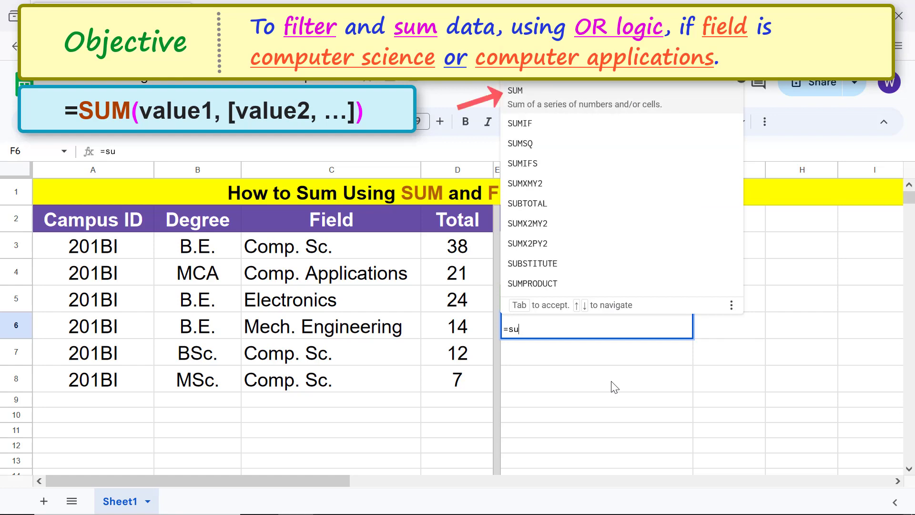
mouse_move(537, 99)
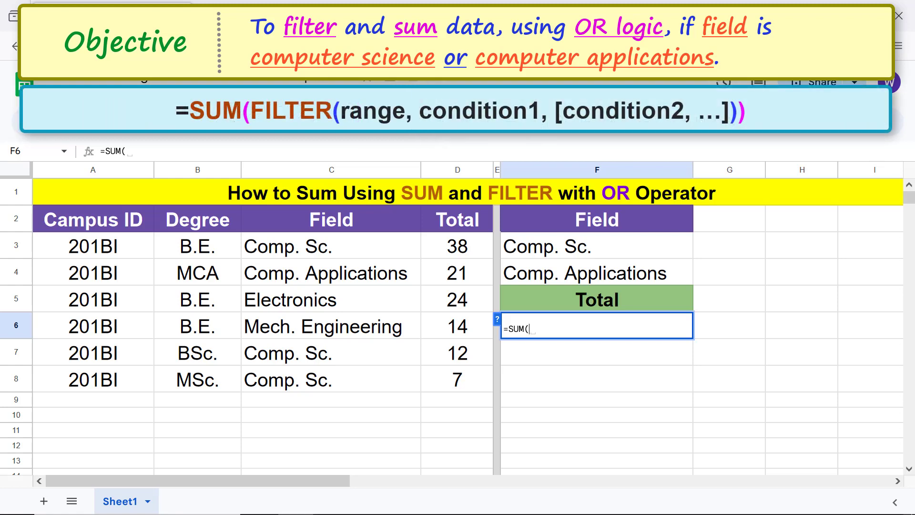
type("f")
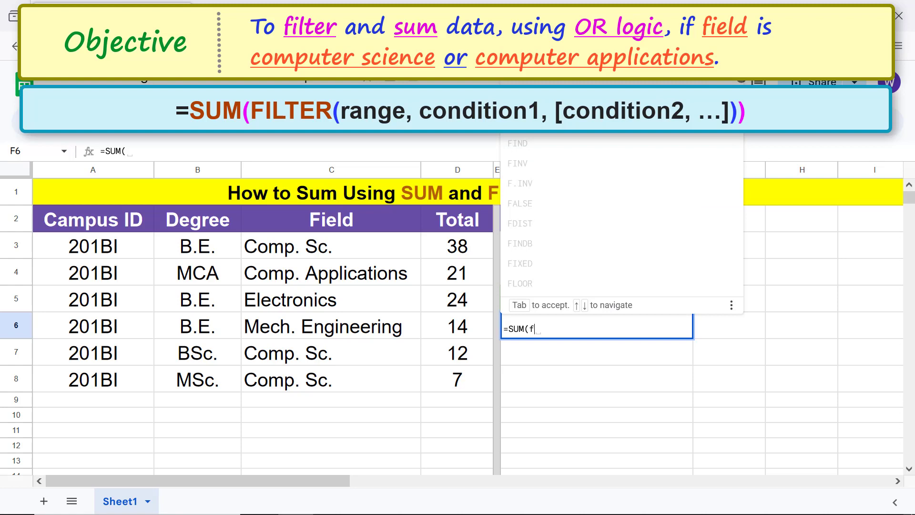
type("il")
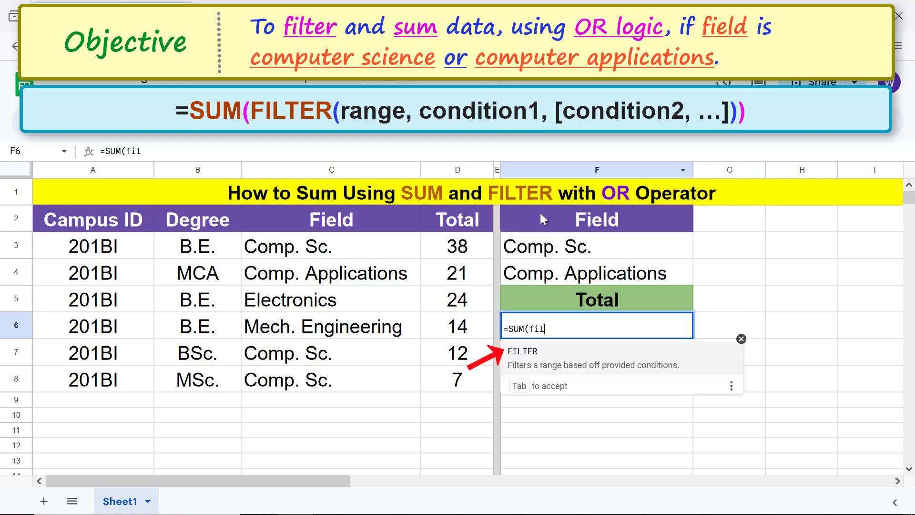
key("Tab")
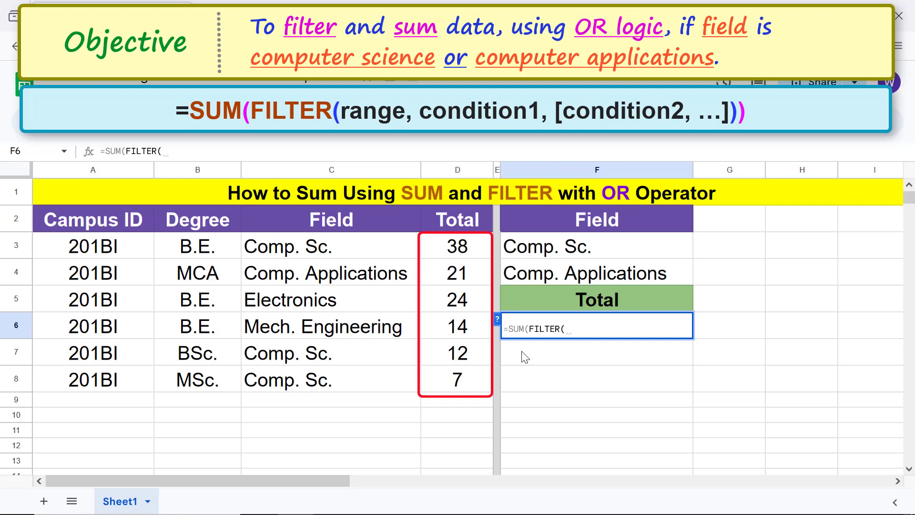
mouse_move(472, 253)
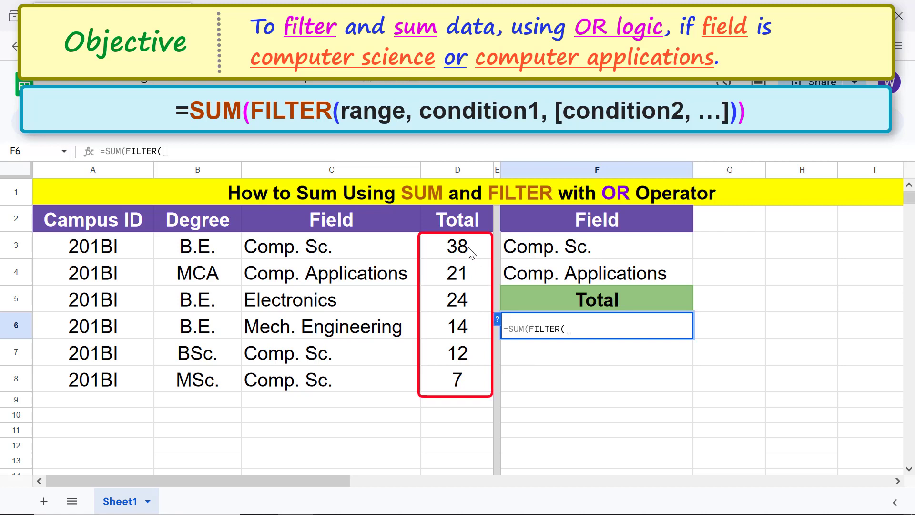
Step: Filter range D3:D8 with the first condition (C3:C8=F3) followed by a + for OR
left_click_drag(458, 246, 457, 379)
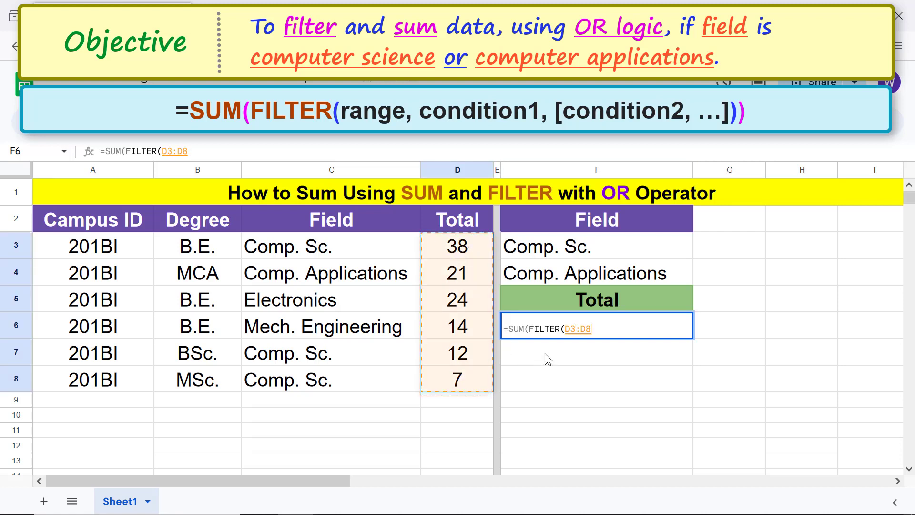
type(",")
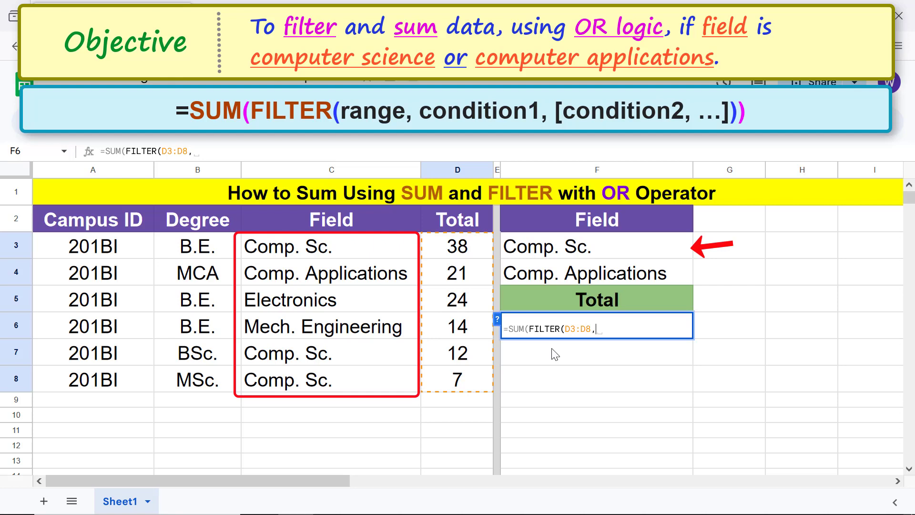
left_click(330, 245)
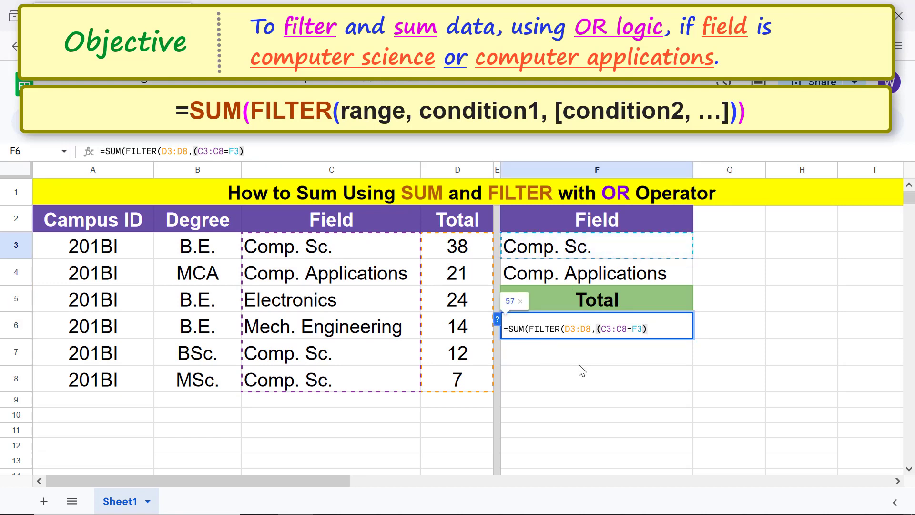
type("+")
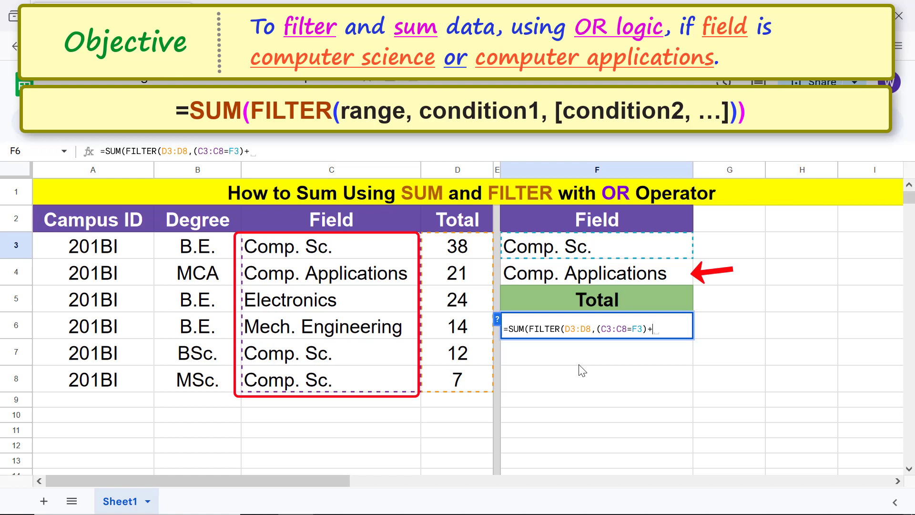
Step: Add the condition (C3:C8=F4), close the parentheses, and confirm F6 showing 78
type("(")
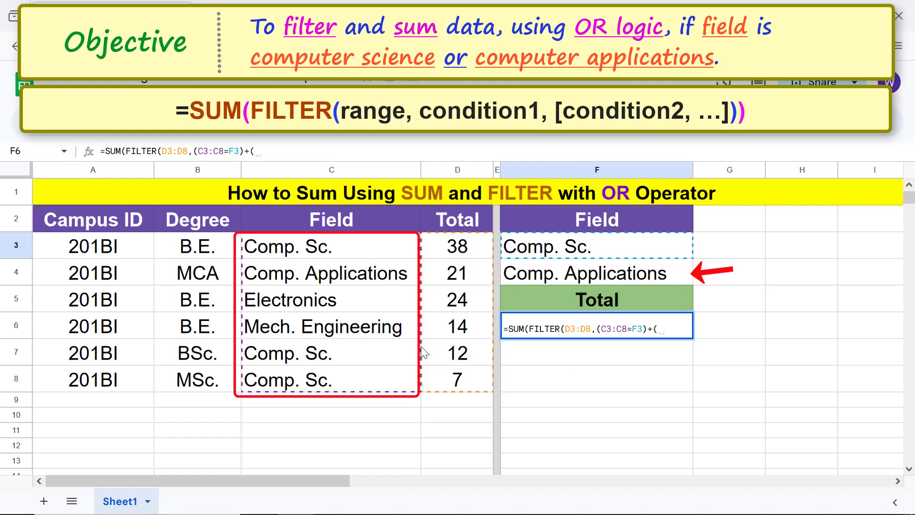
left_click(331, 246)
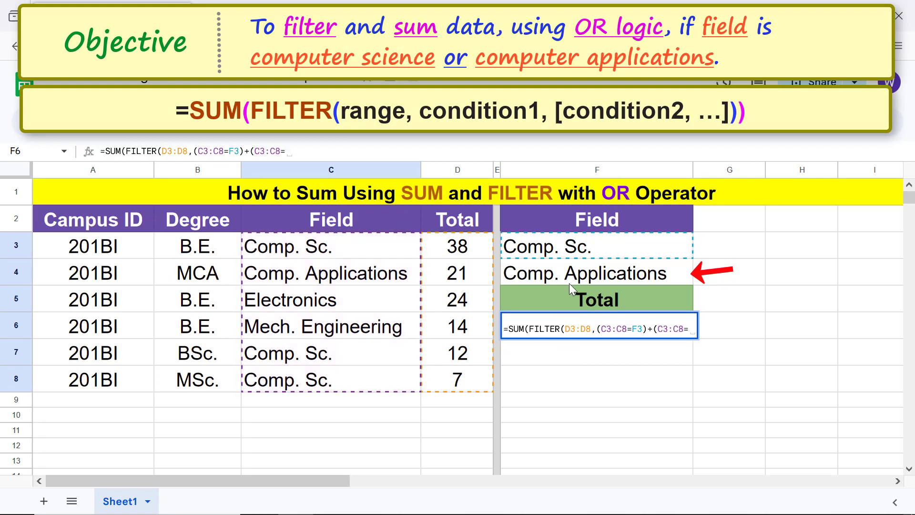
type("F4))")
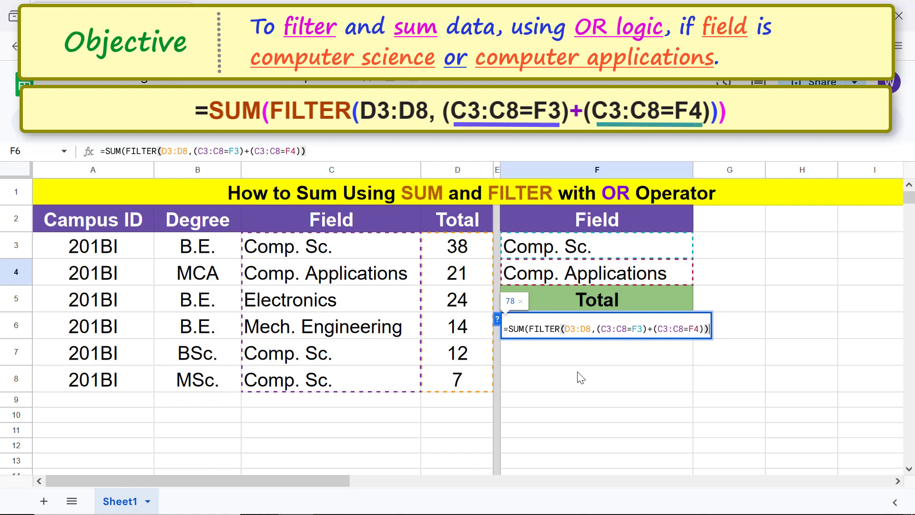
key("enter")
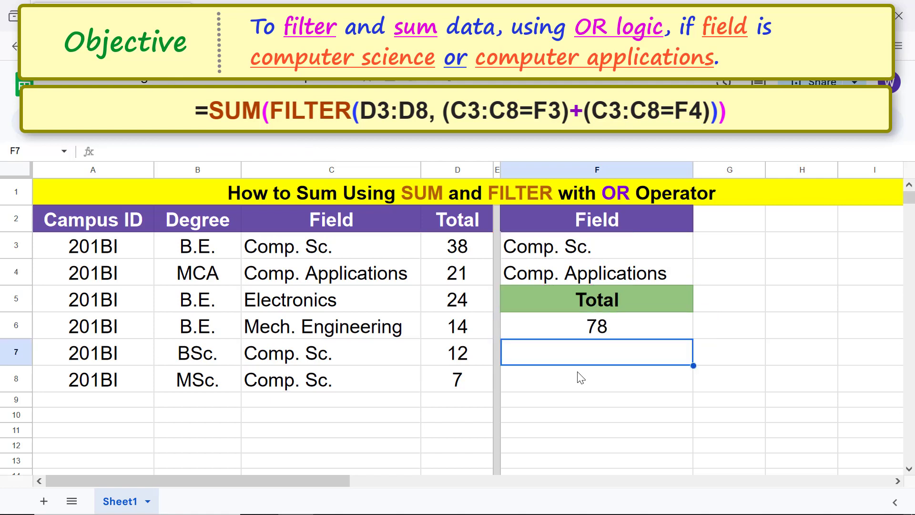